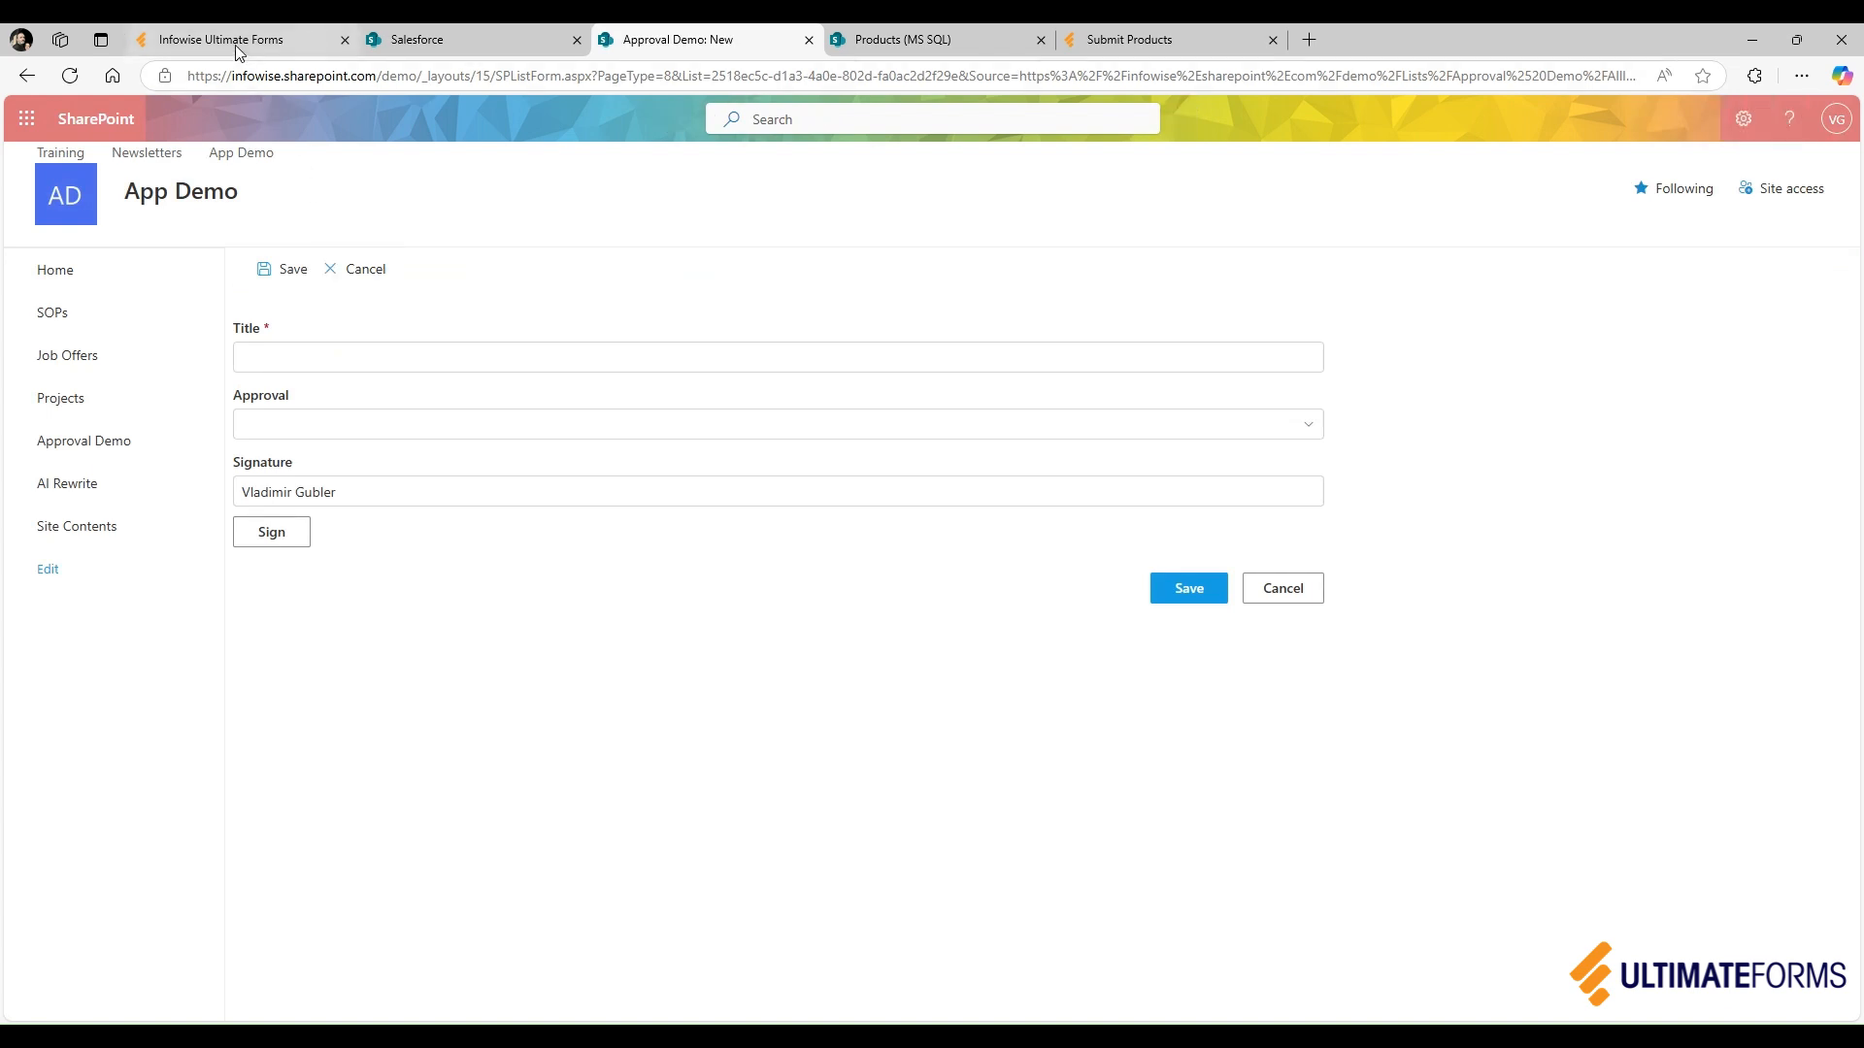
Step: Show the Data connections page listing Box, Contacts, MySQL, Salesforce Contacts and Submit Products
{"action": "left_click", "coordinate": [220, 38]}
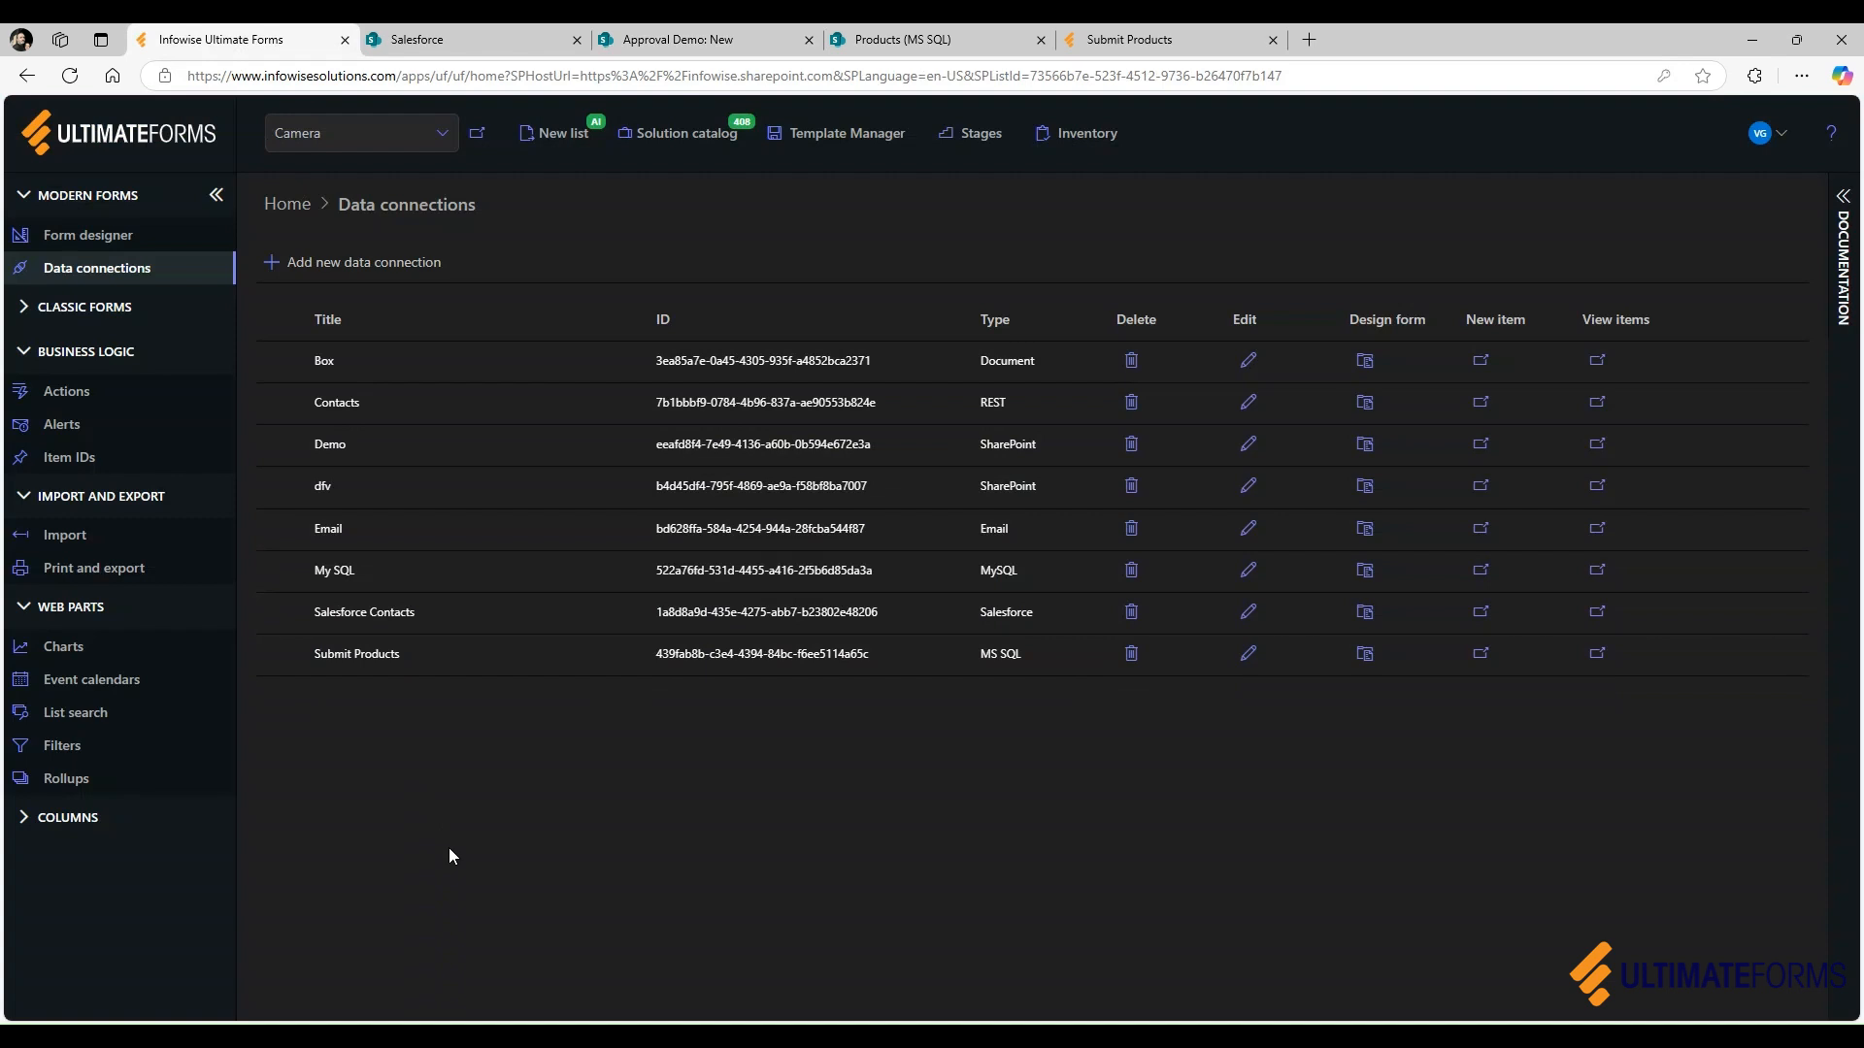
{"action": "mouse_move", "coordinate": [996, 751]}
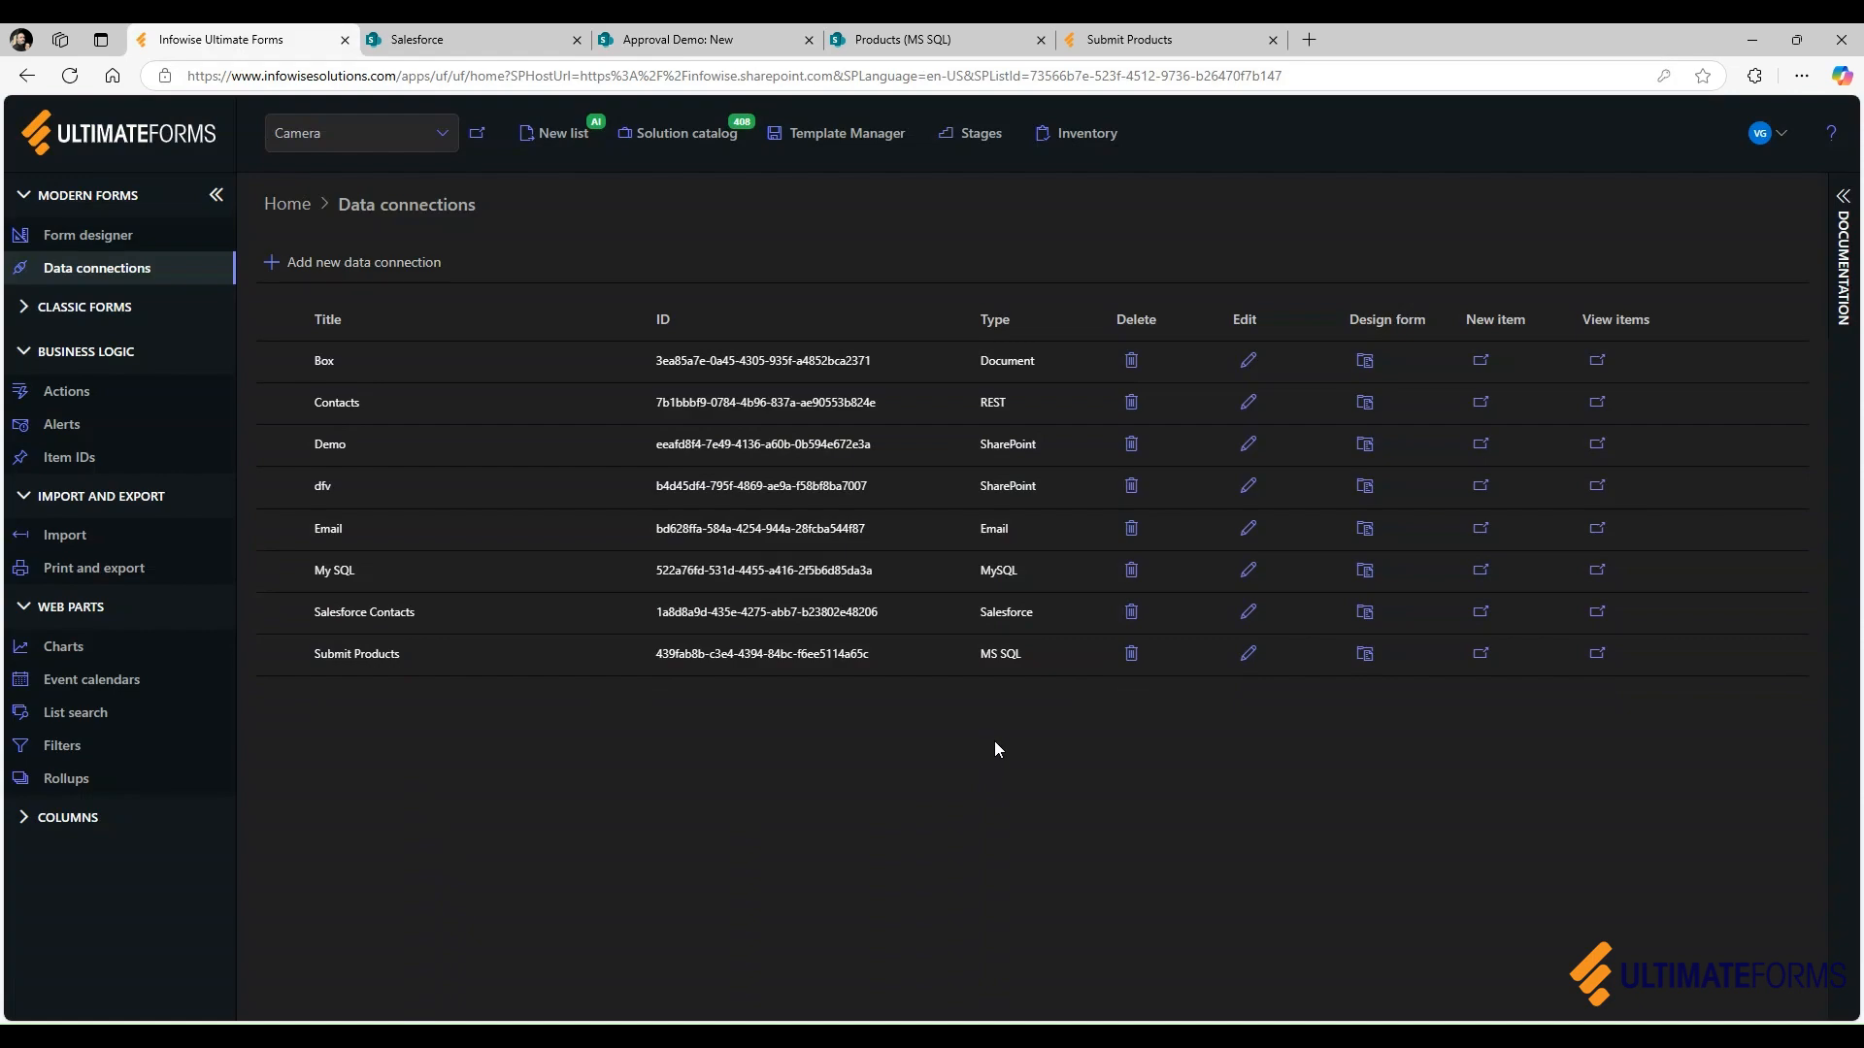
{"action": "mouse_move", "coordinate": [816, 789]}
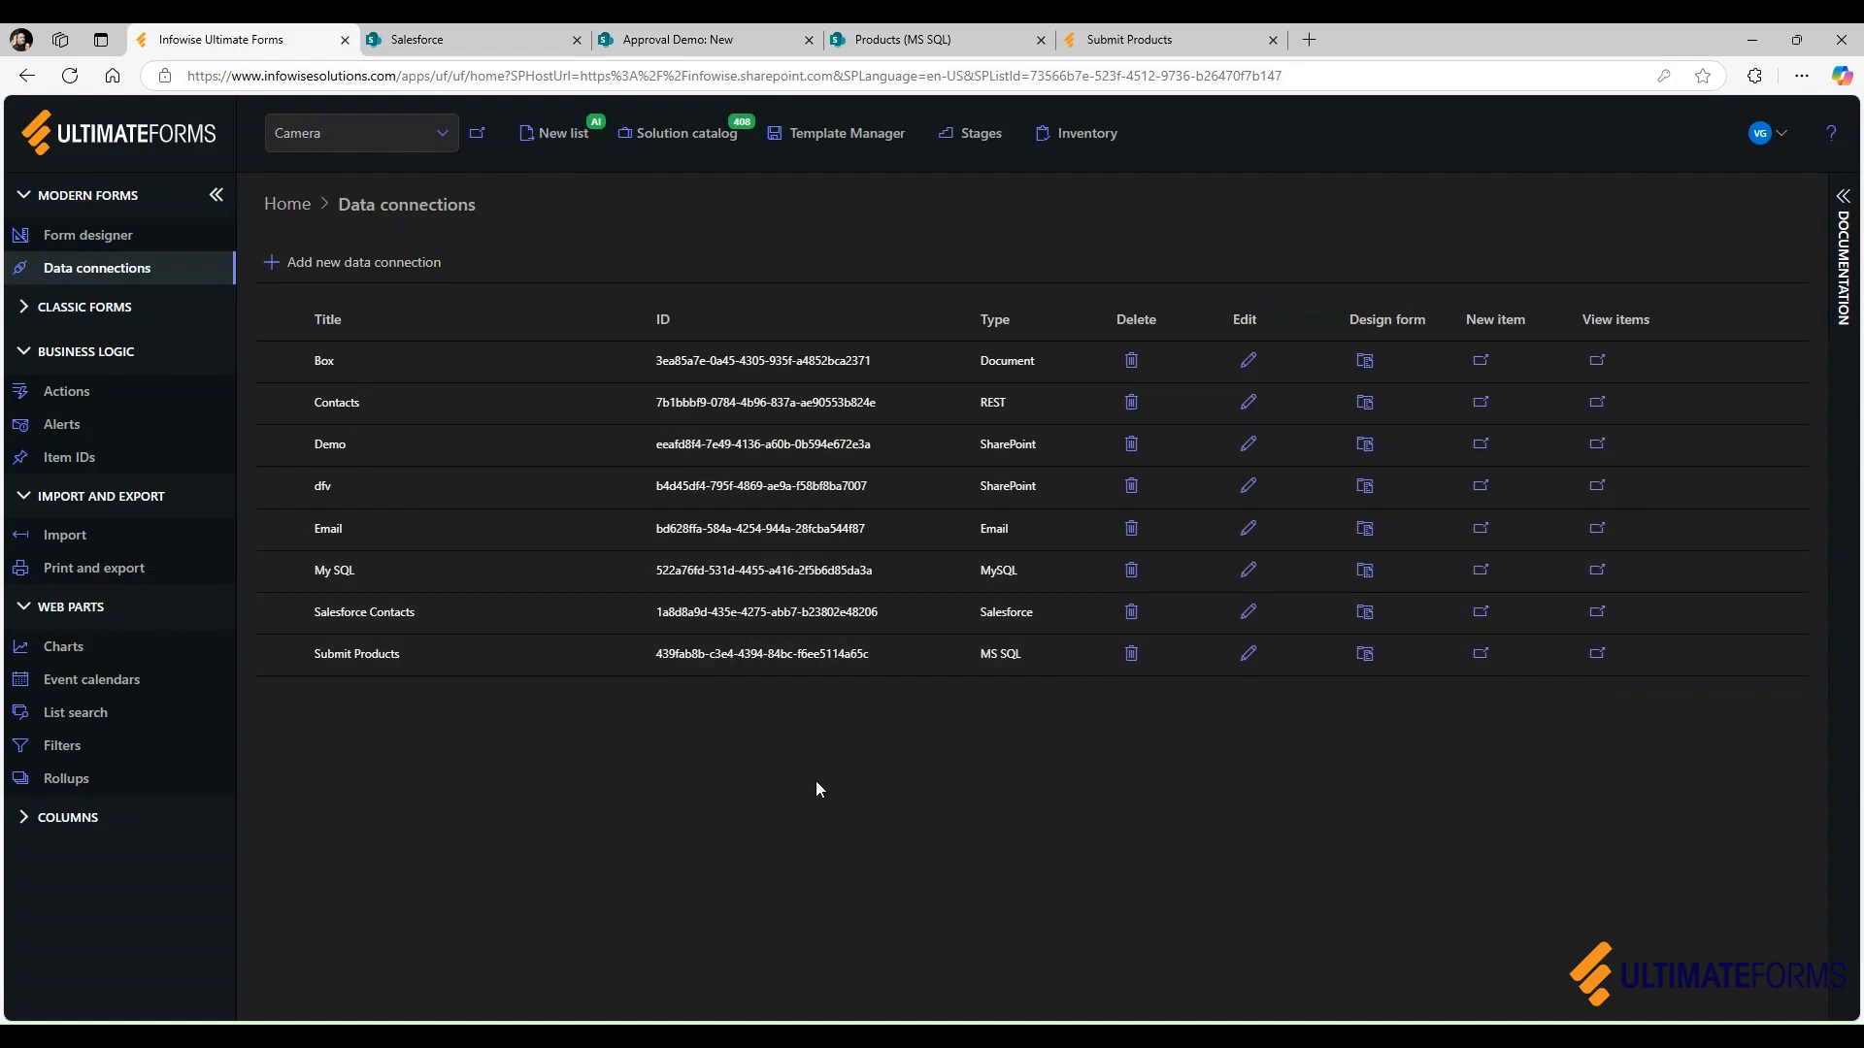
{"action": "left_click", "coordinate": [471, 38]}
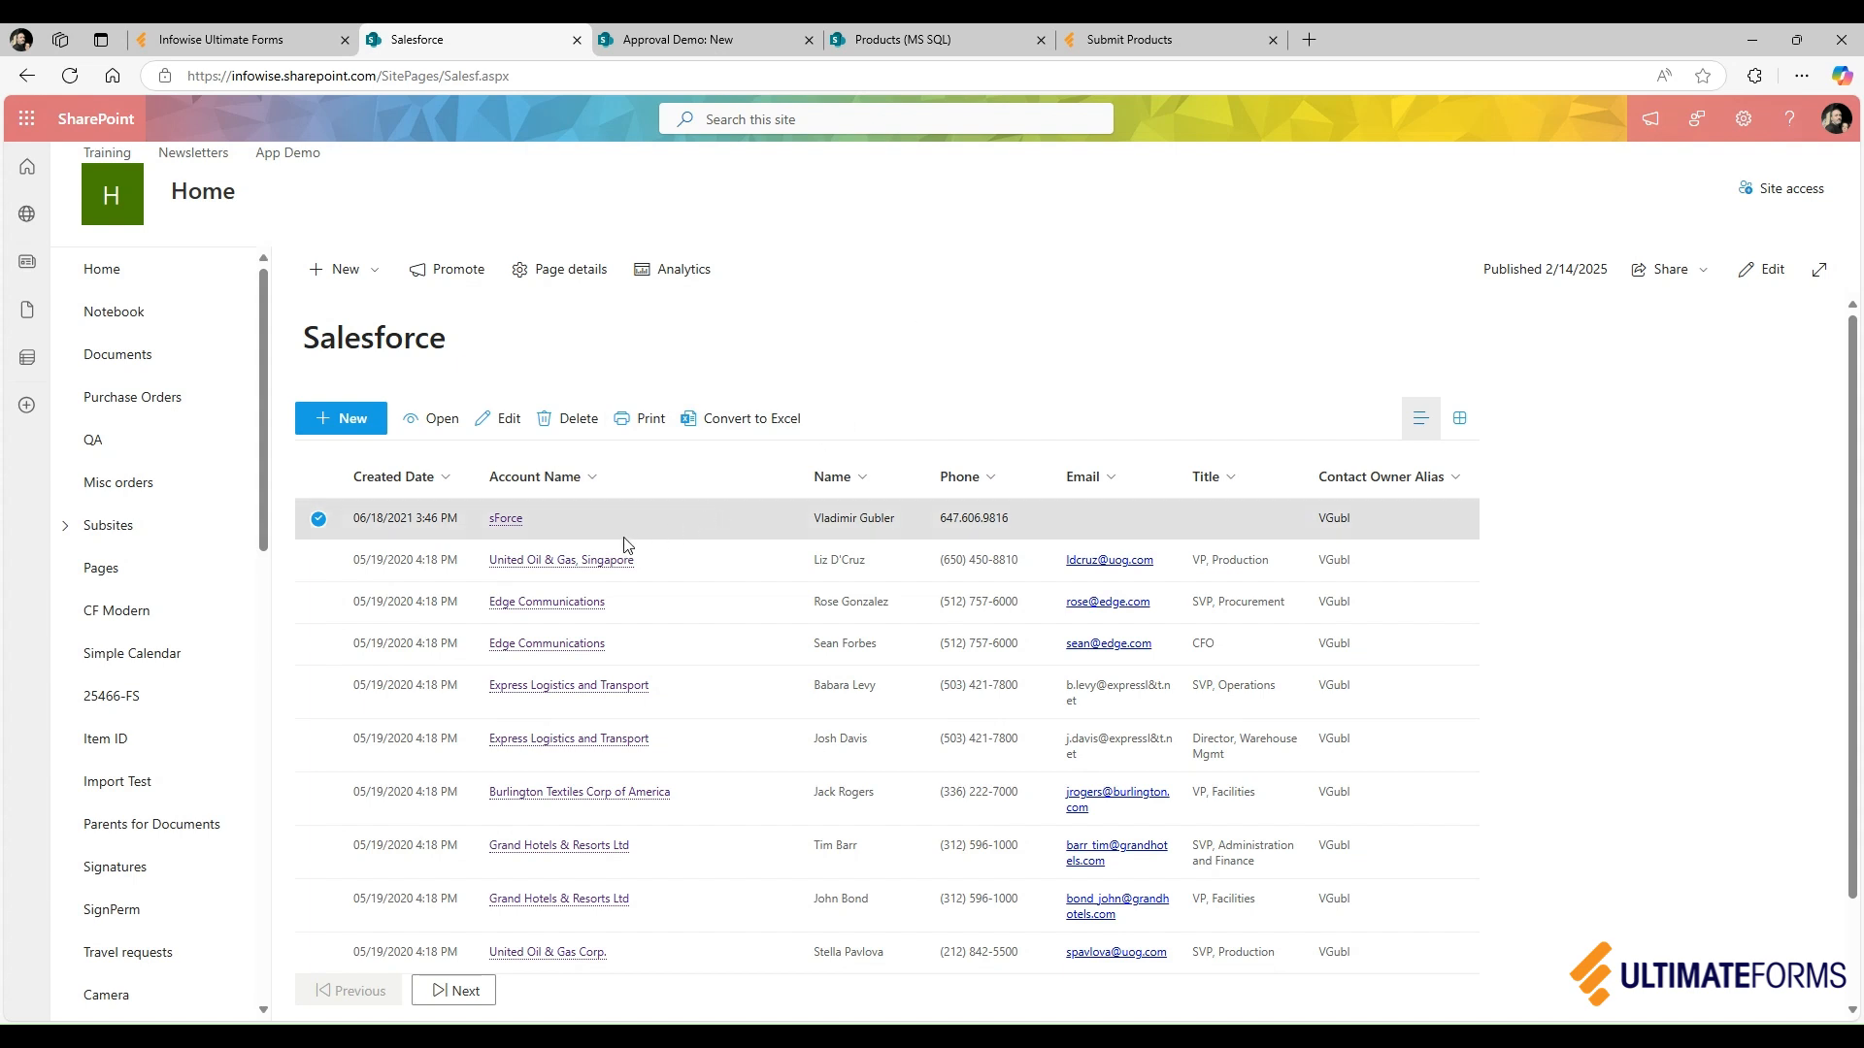
{"action": "left_click", "coordinate": [438, 417]}
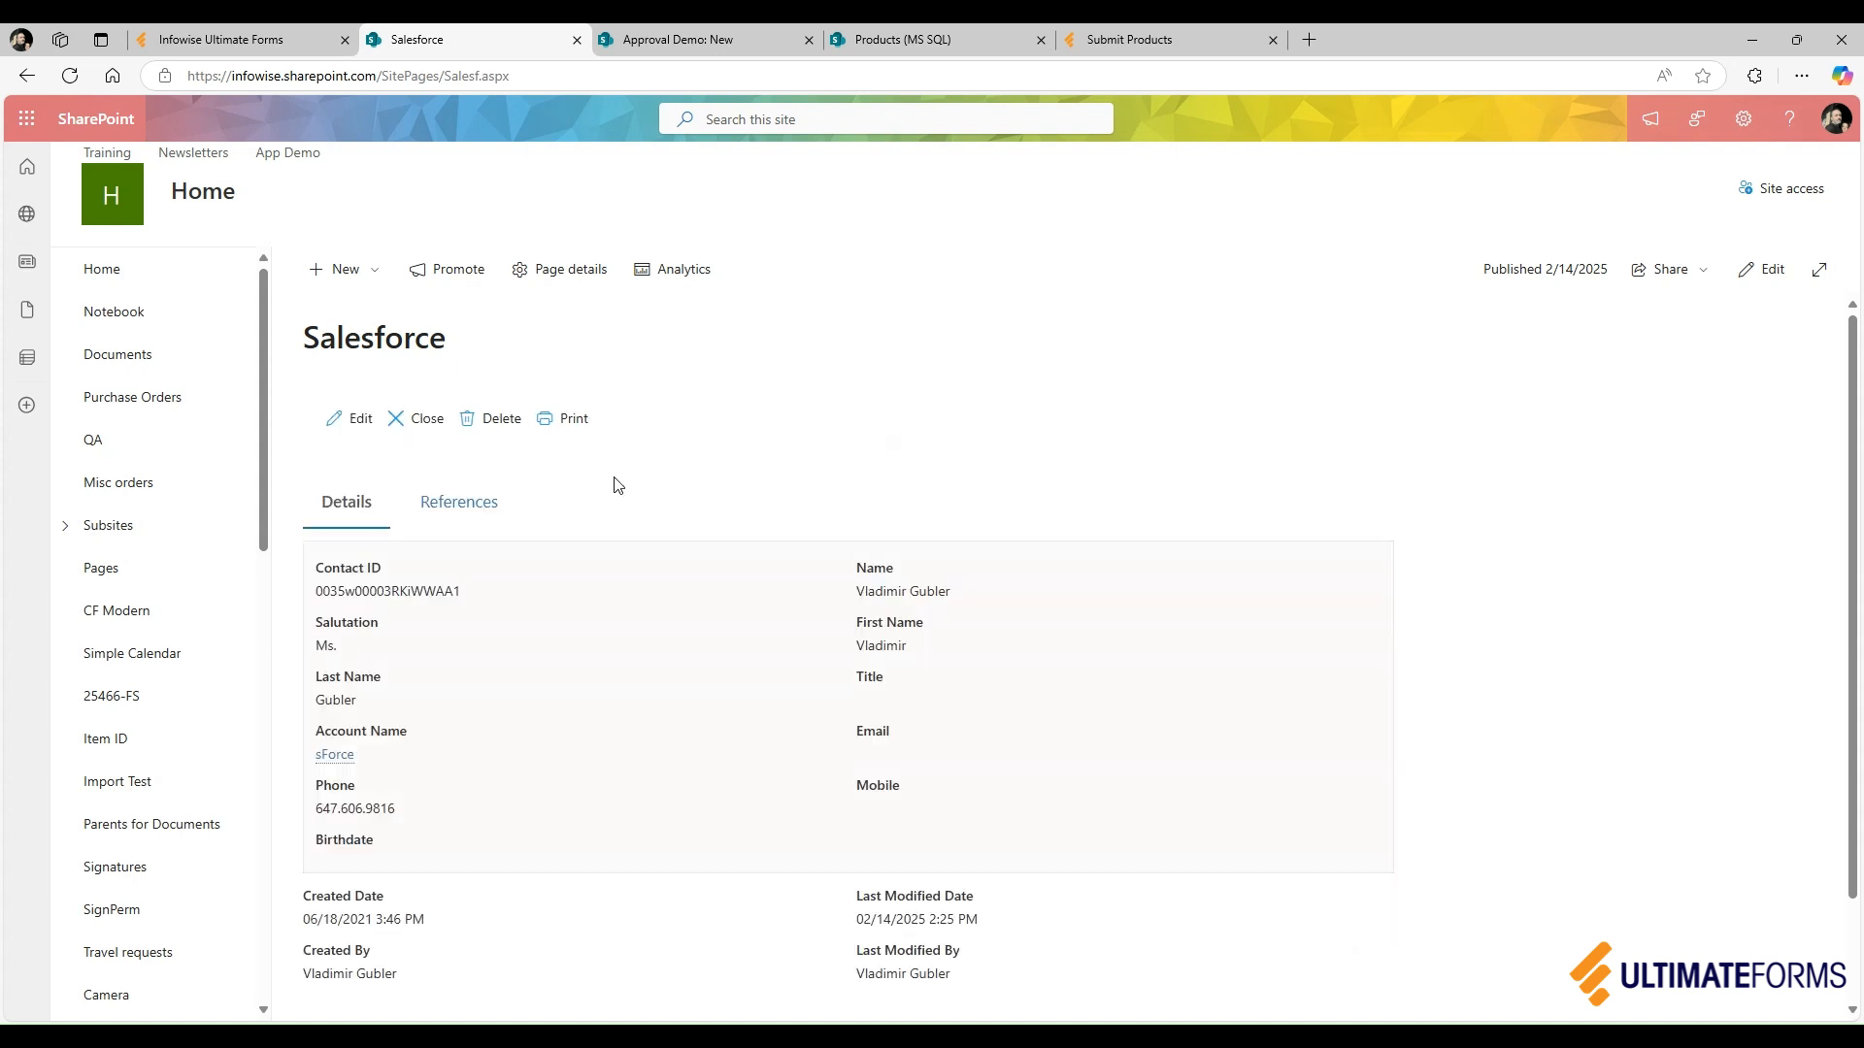
{"action": "mouse_move", "coordinate": [598, 474]}
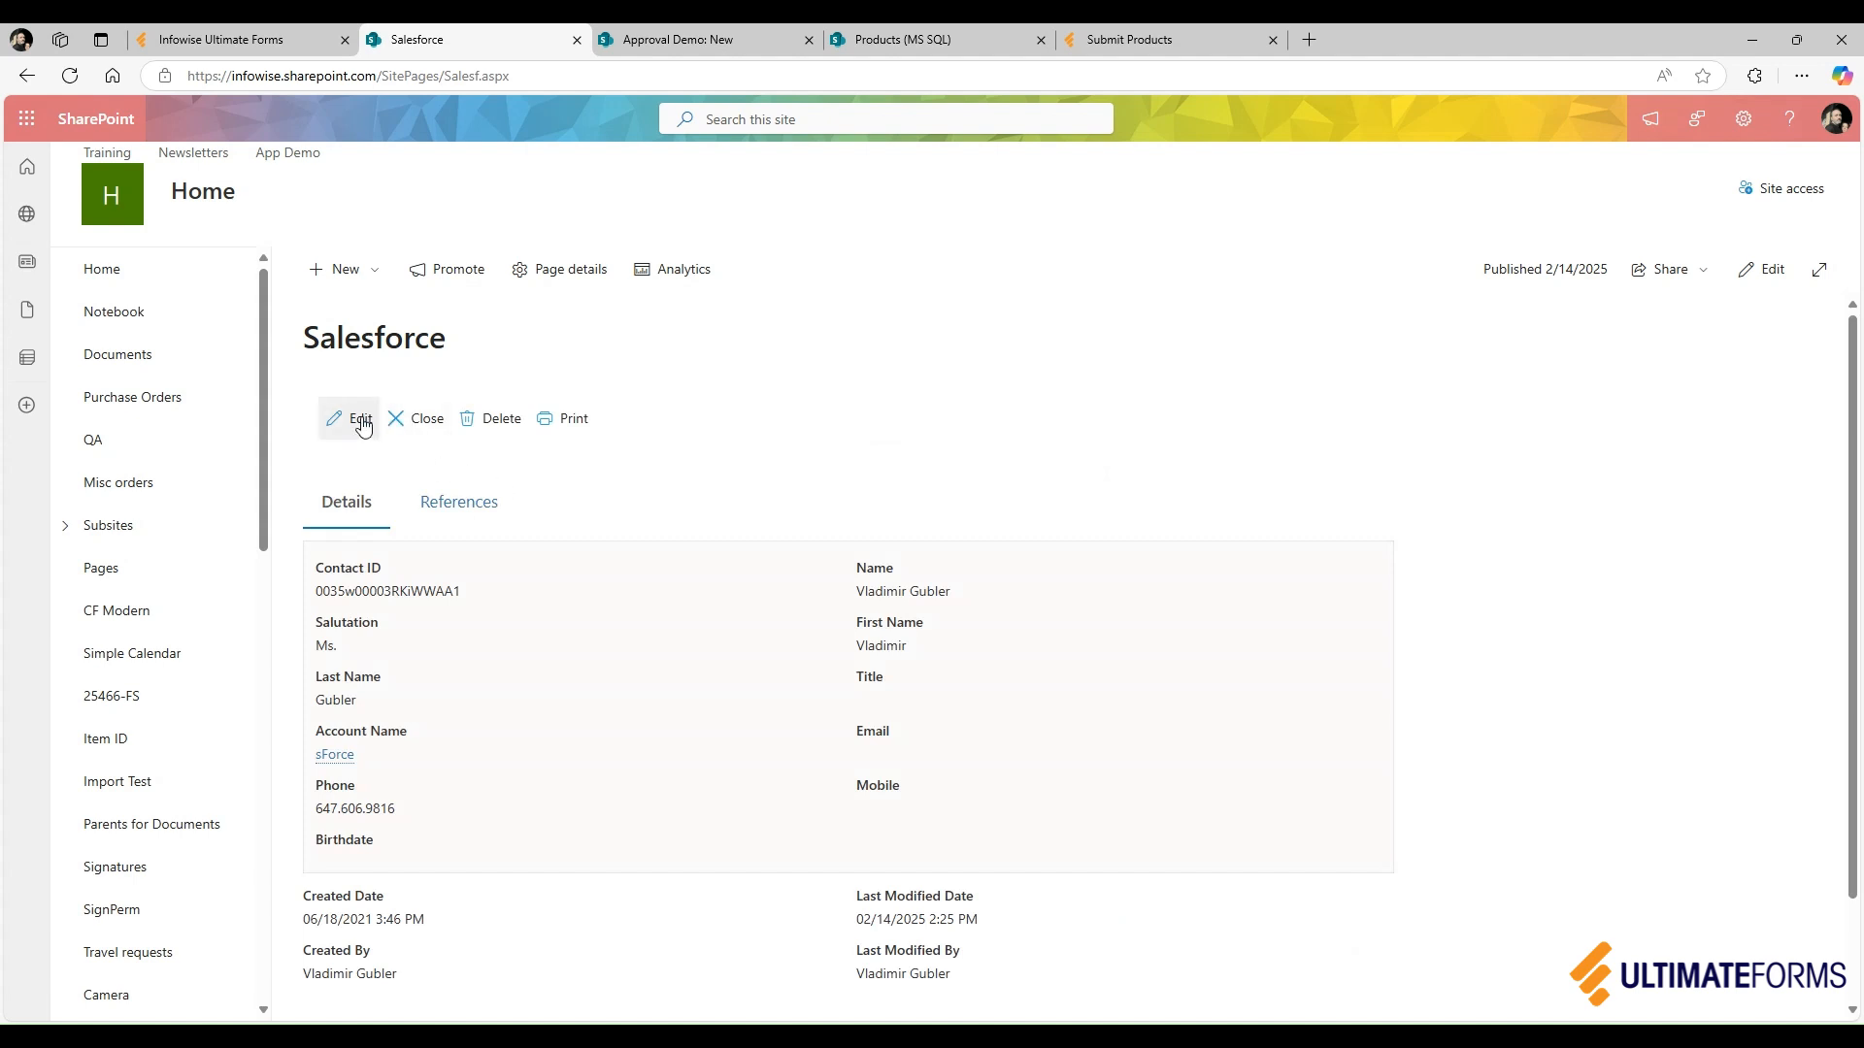
{"action": "left_click", "coordinate": [360, 417]}
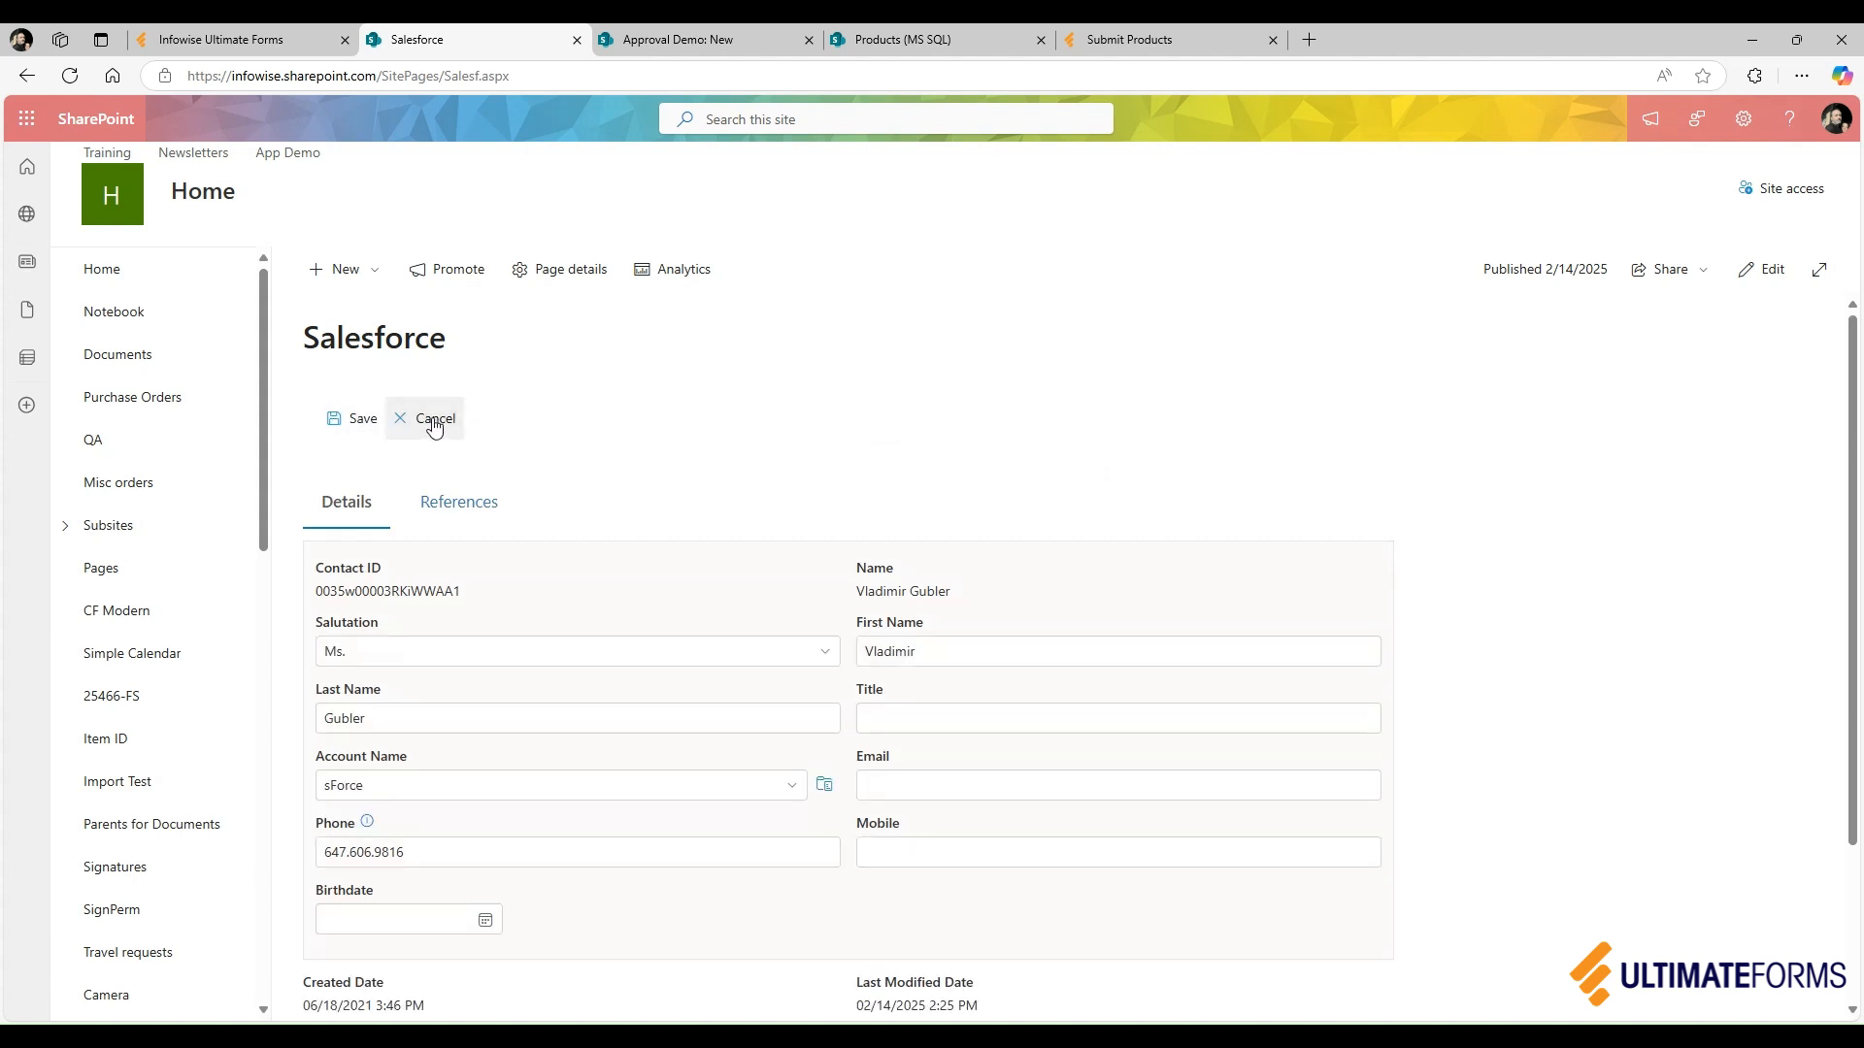
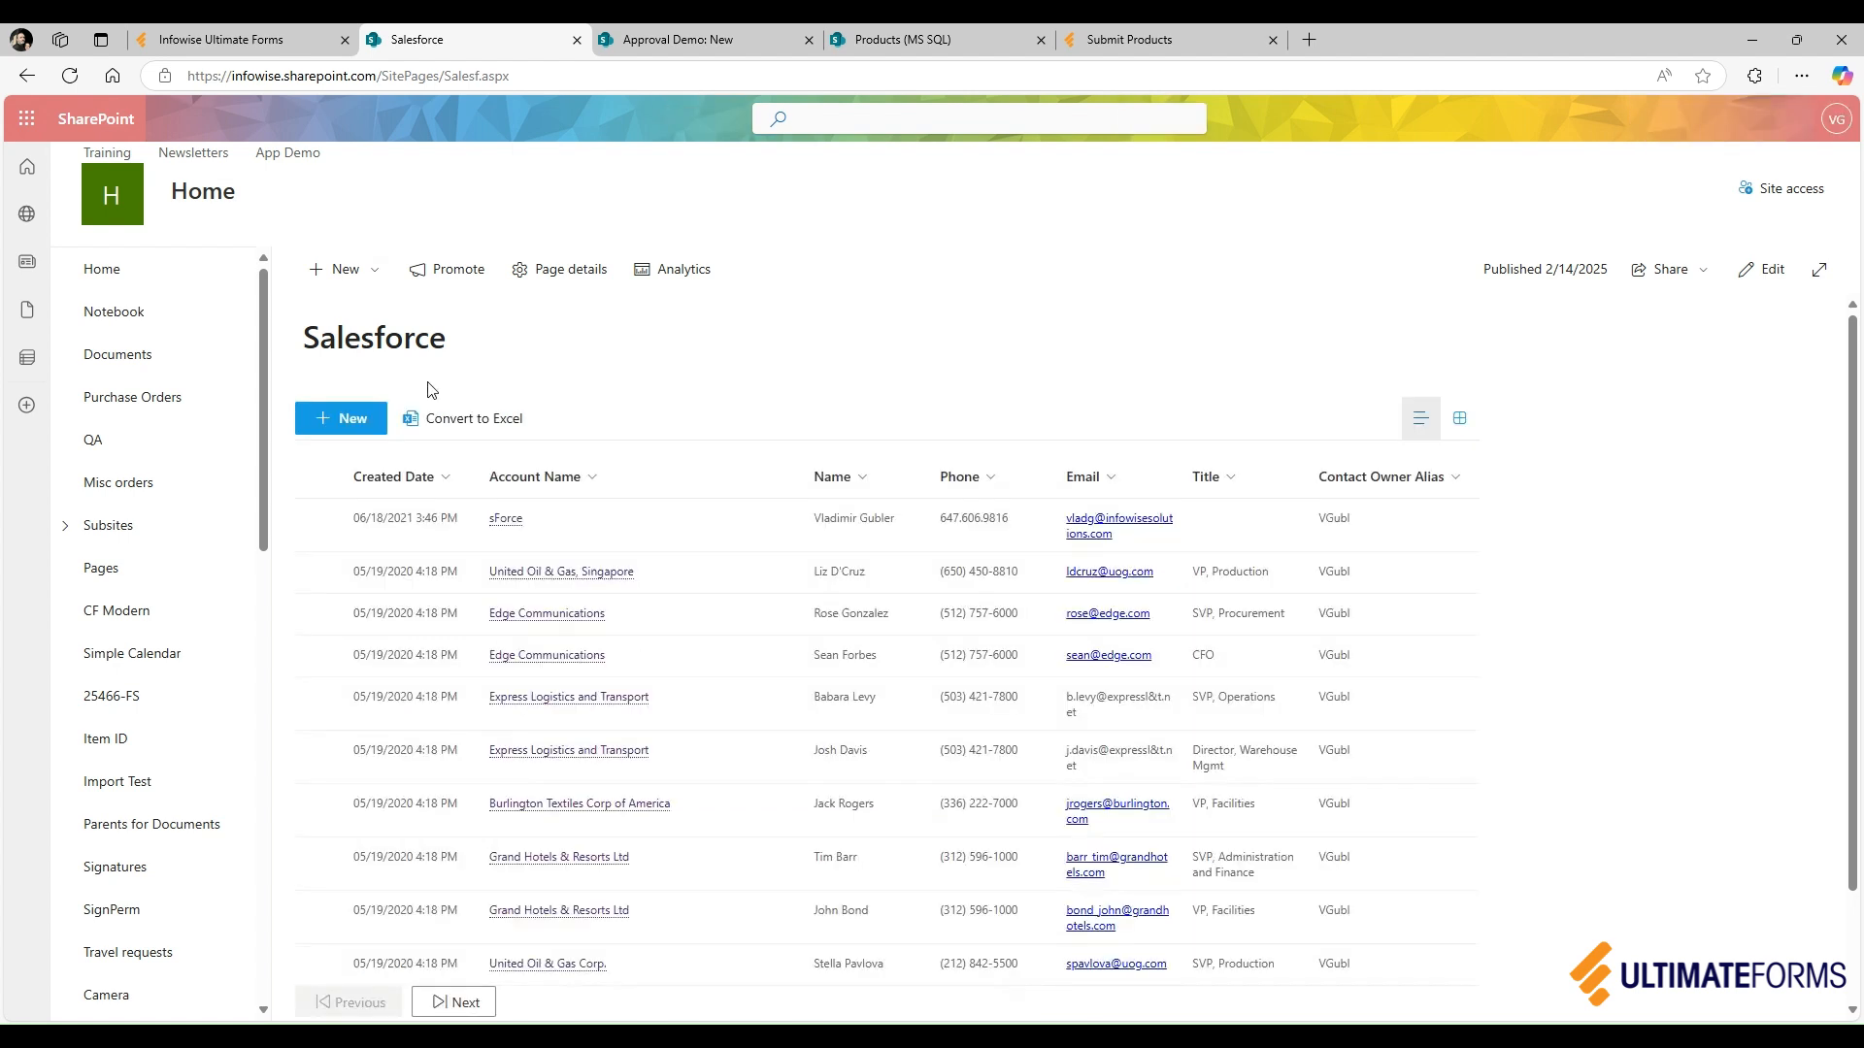
Step: View the DVD product from MS SQL unchanged, then show the hosted Submit Products page
{"action": "left_click", "coordinate": [938, 39]}
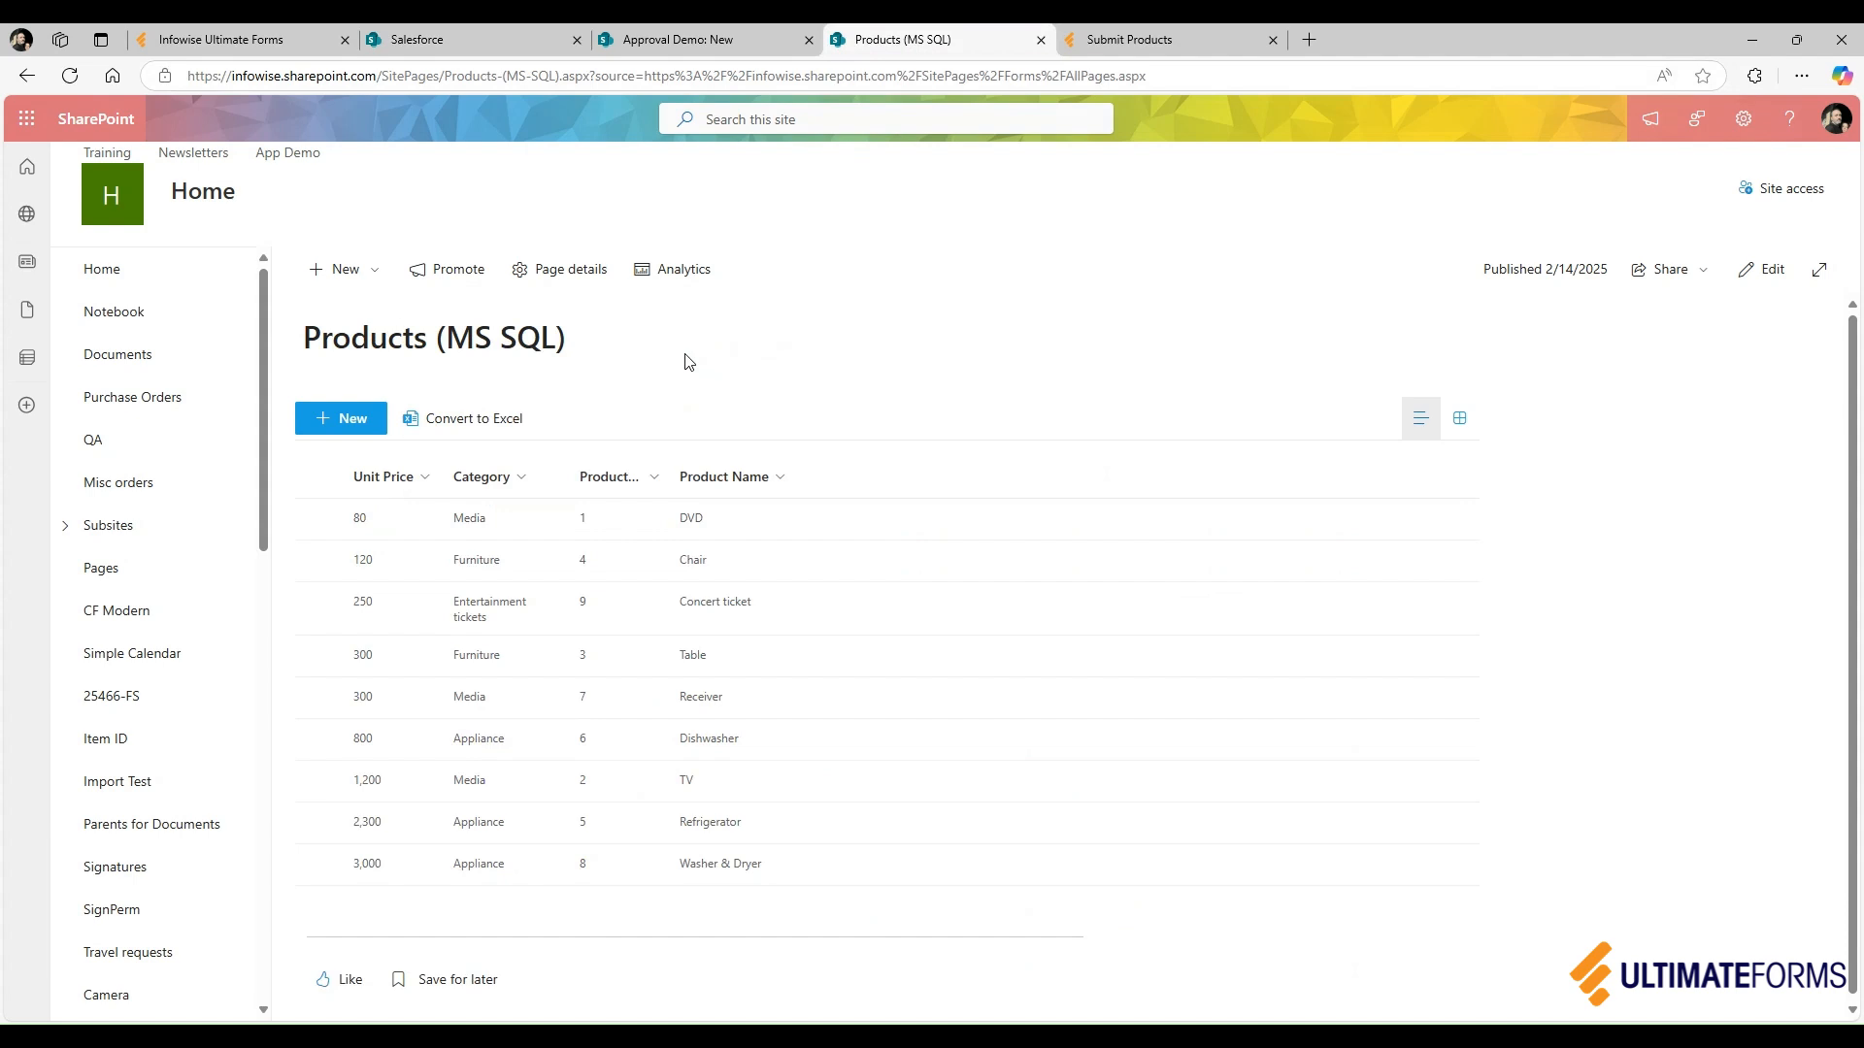
{"action": "mouse_move", "coordinate": [699, 399]}
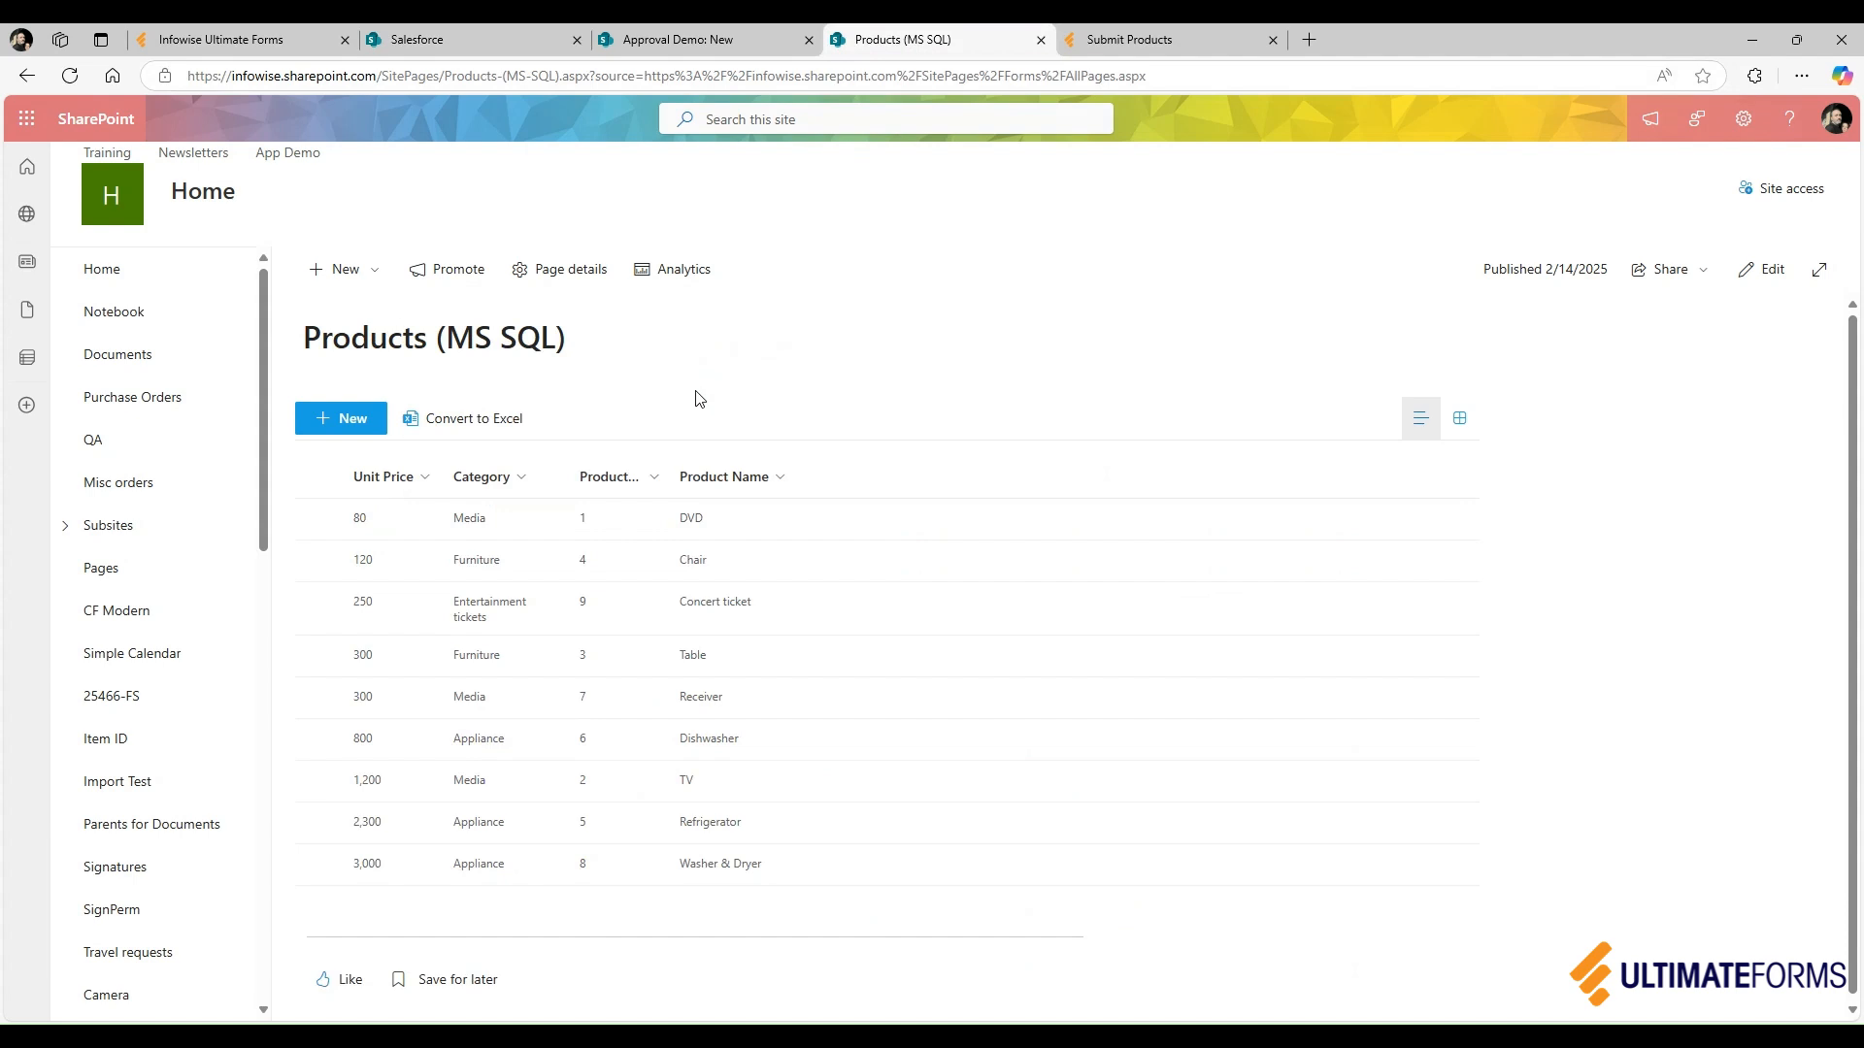
{"action": "left_click", "coordinate": [317, 517]}
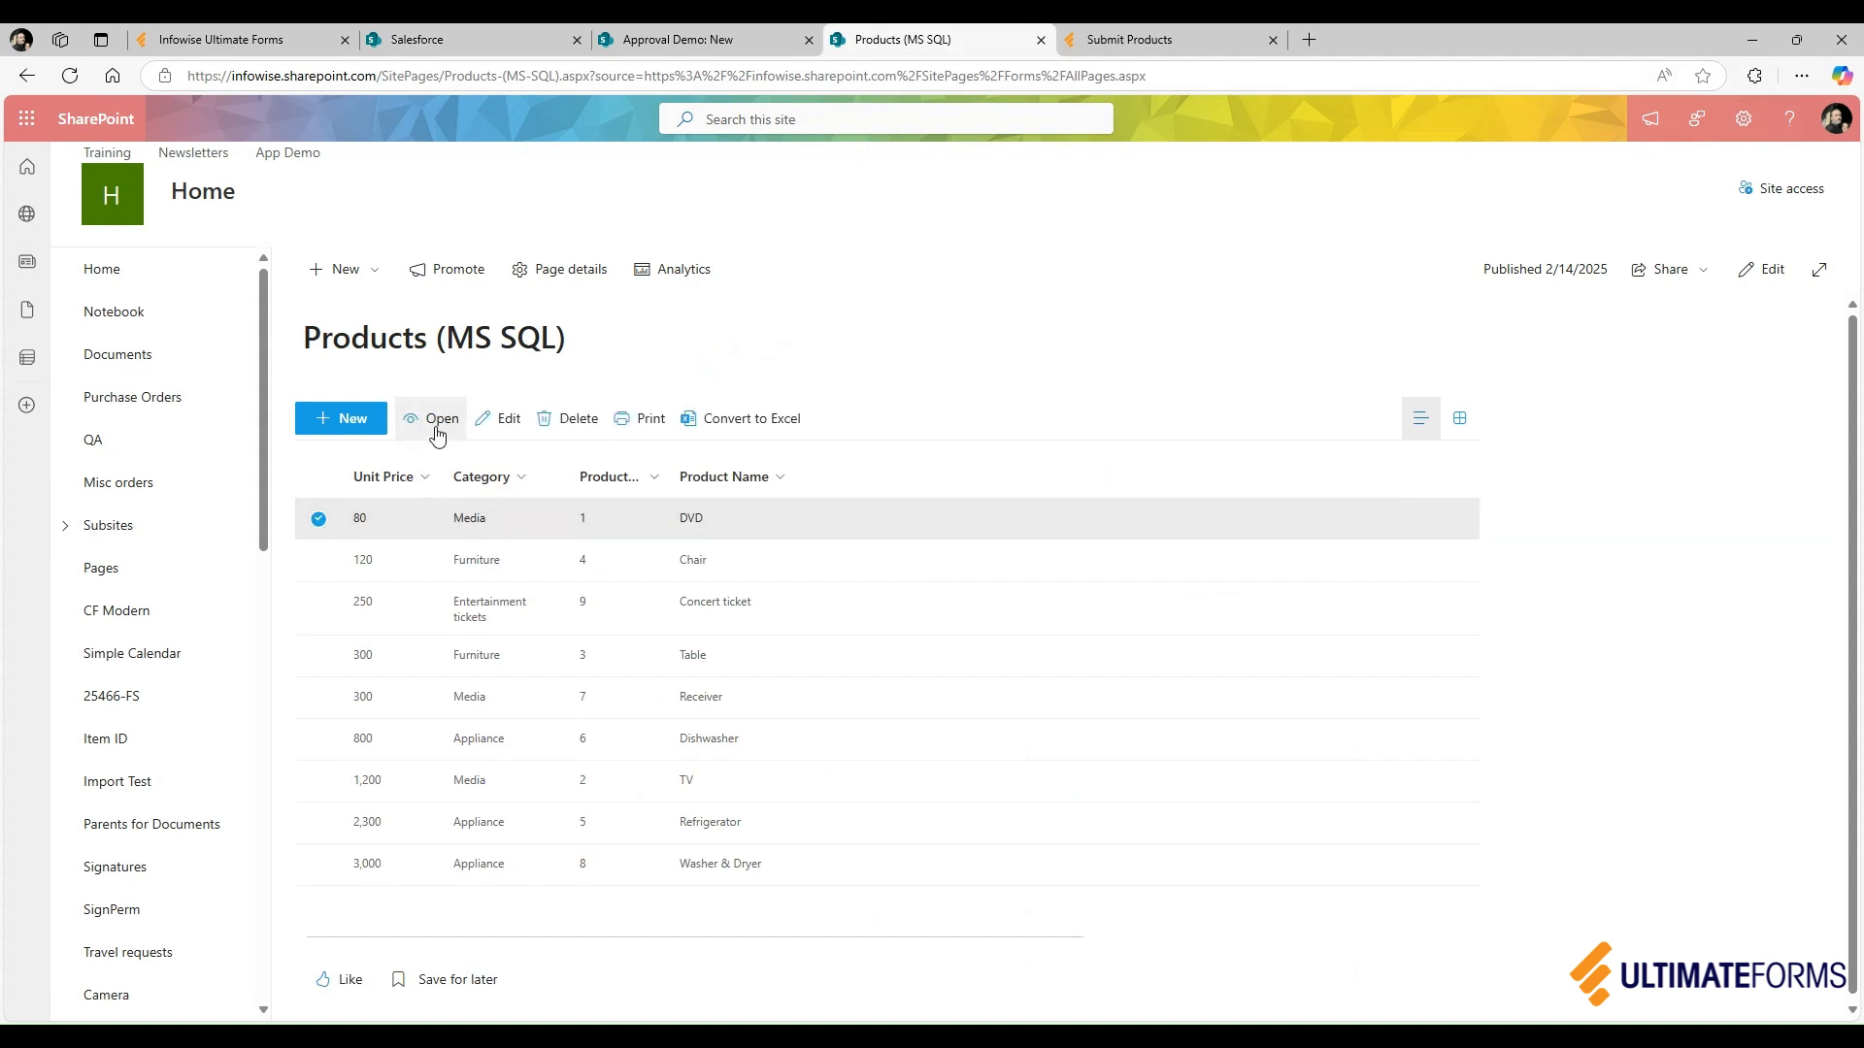
{"action": "left_click", "coordinate": [440, 417]}
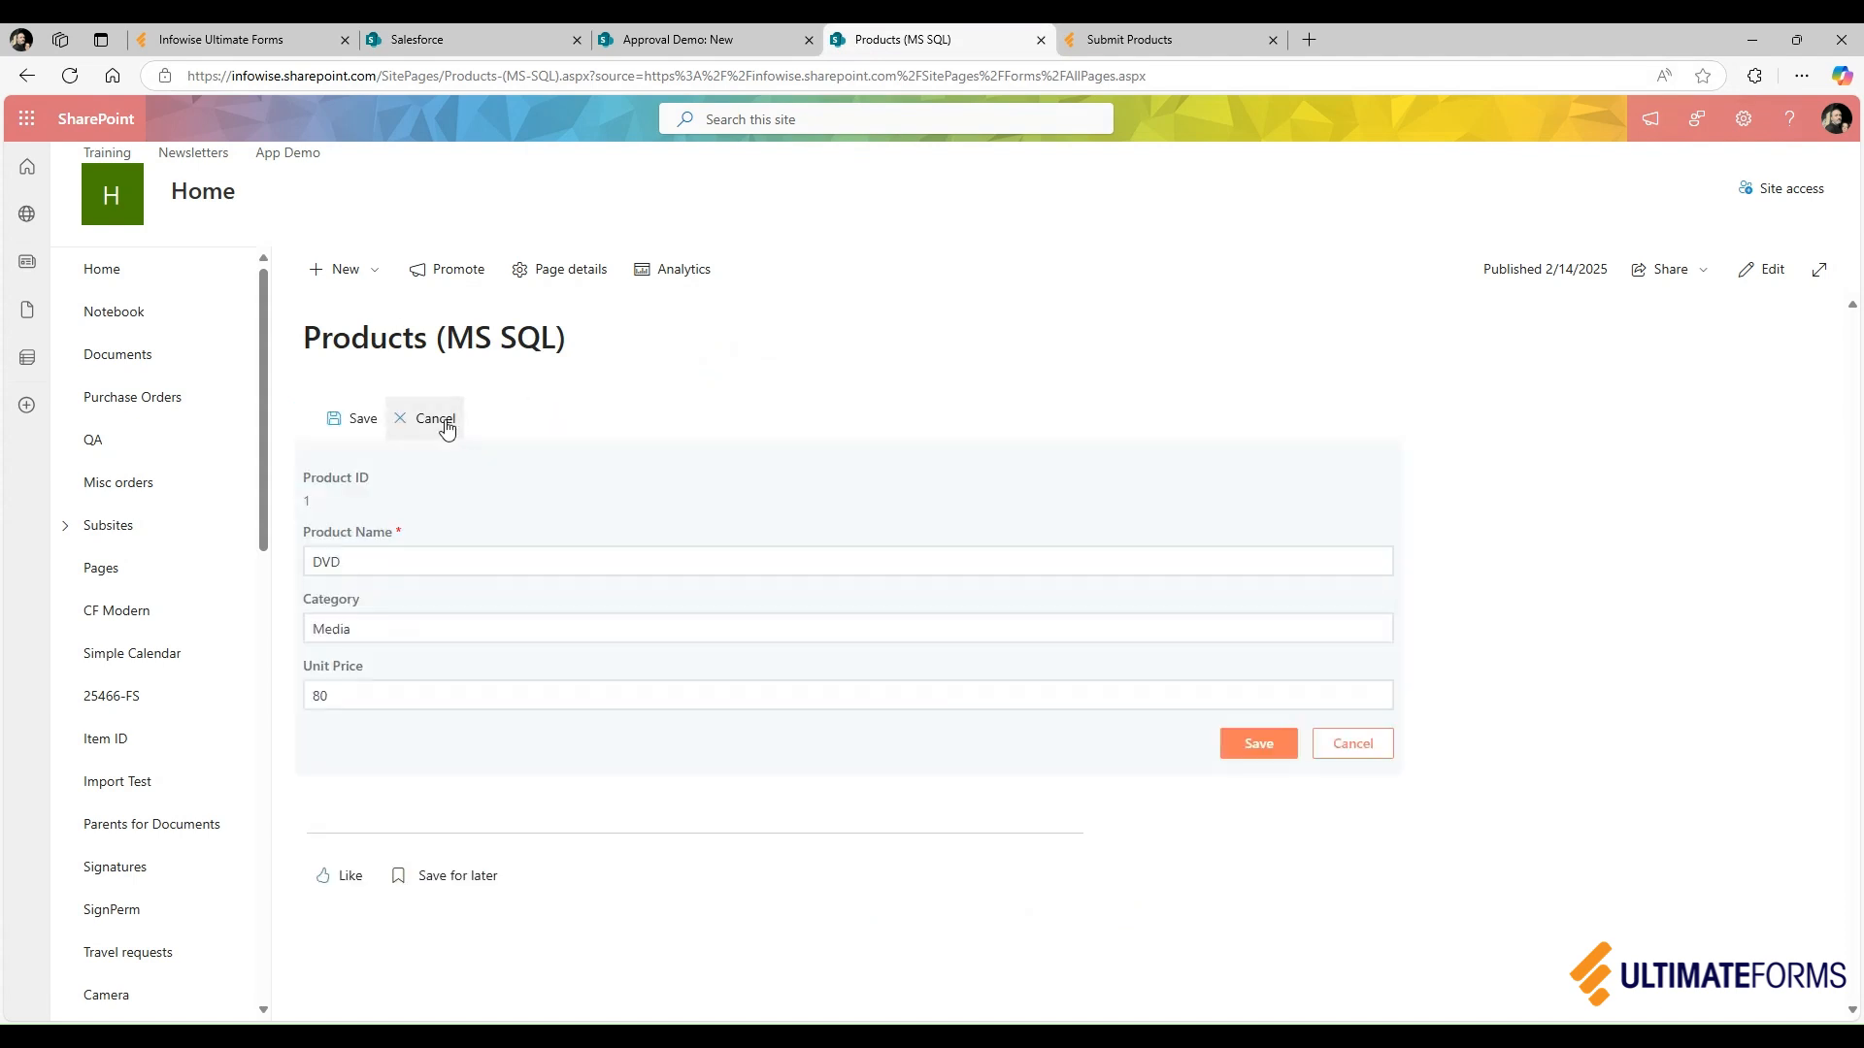
{"action": "left_click", "coordinate": [434, 418]}
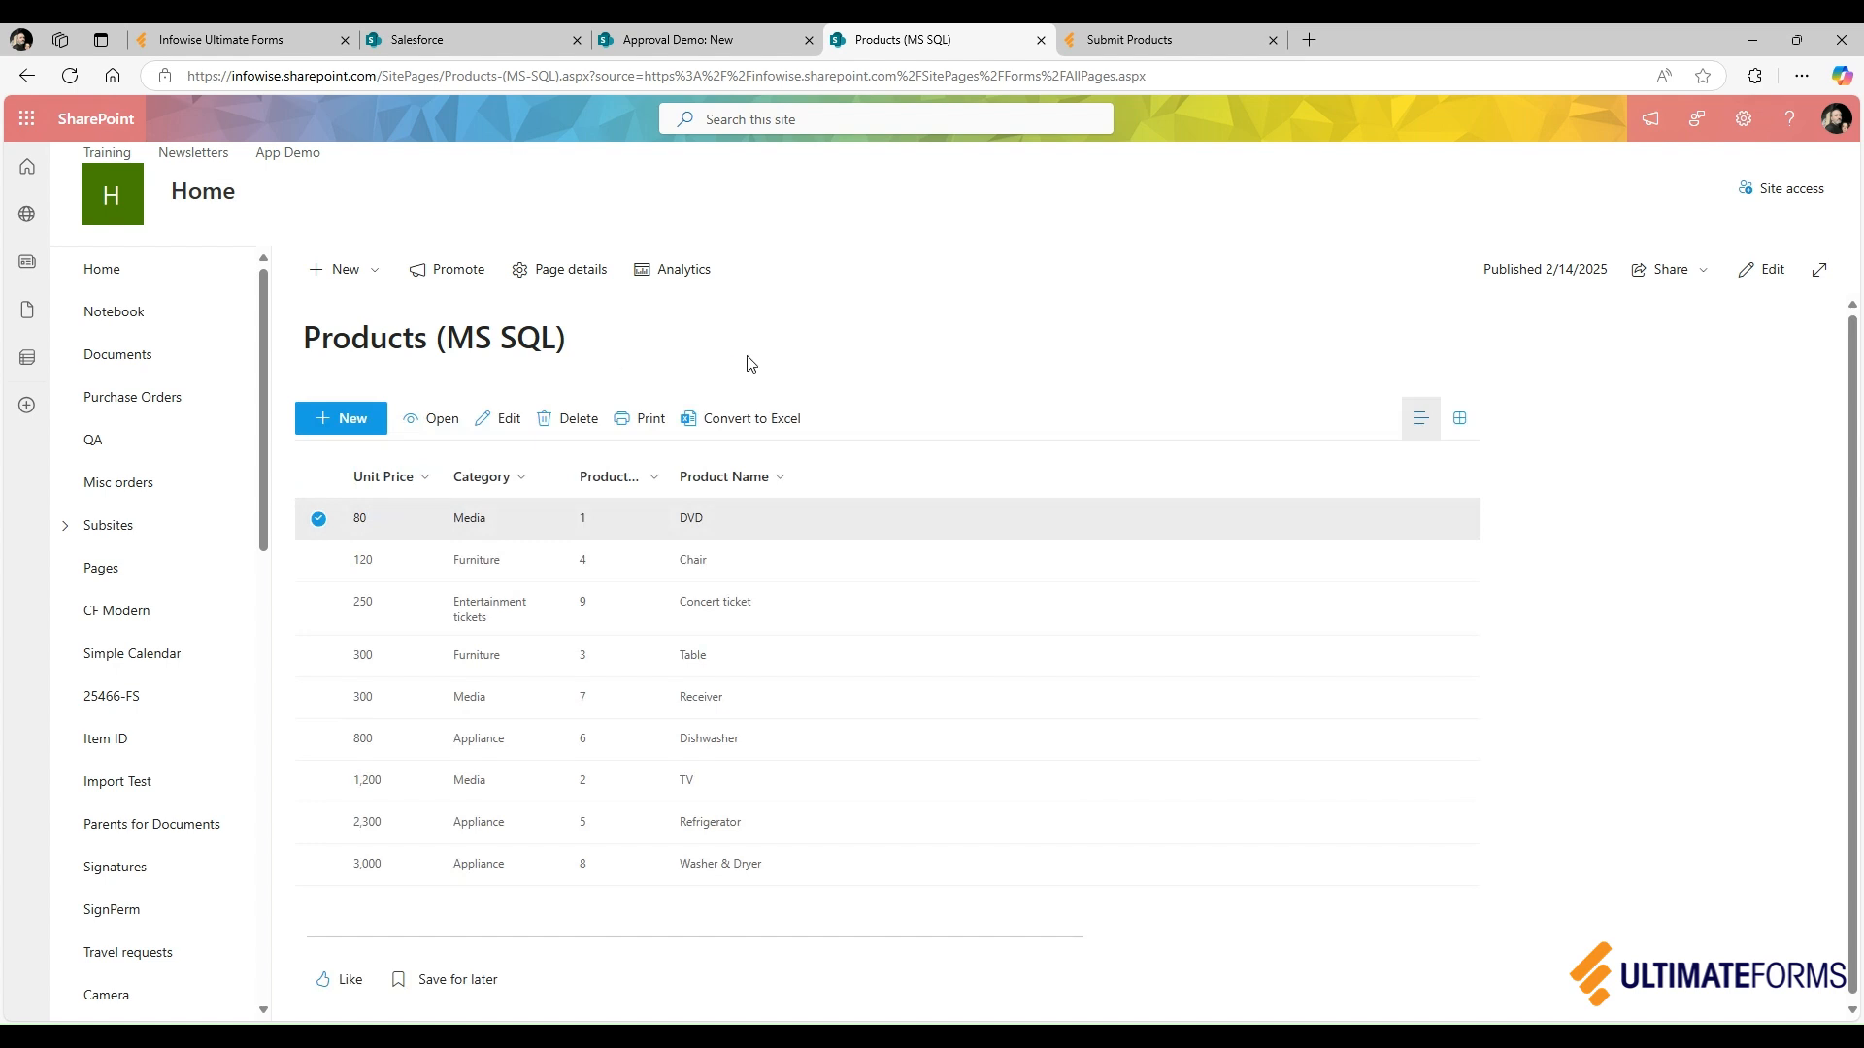
{"action": "left_click", "coordinate": [1126, 39]}
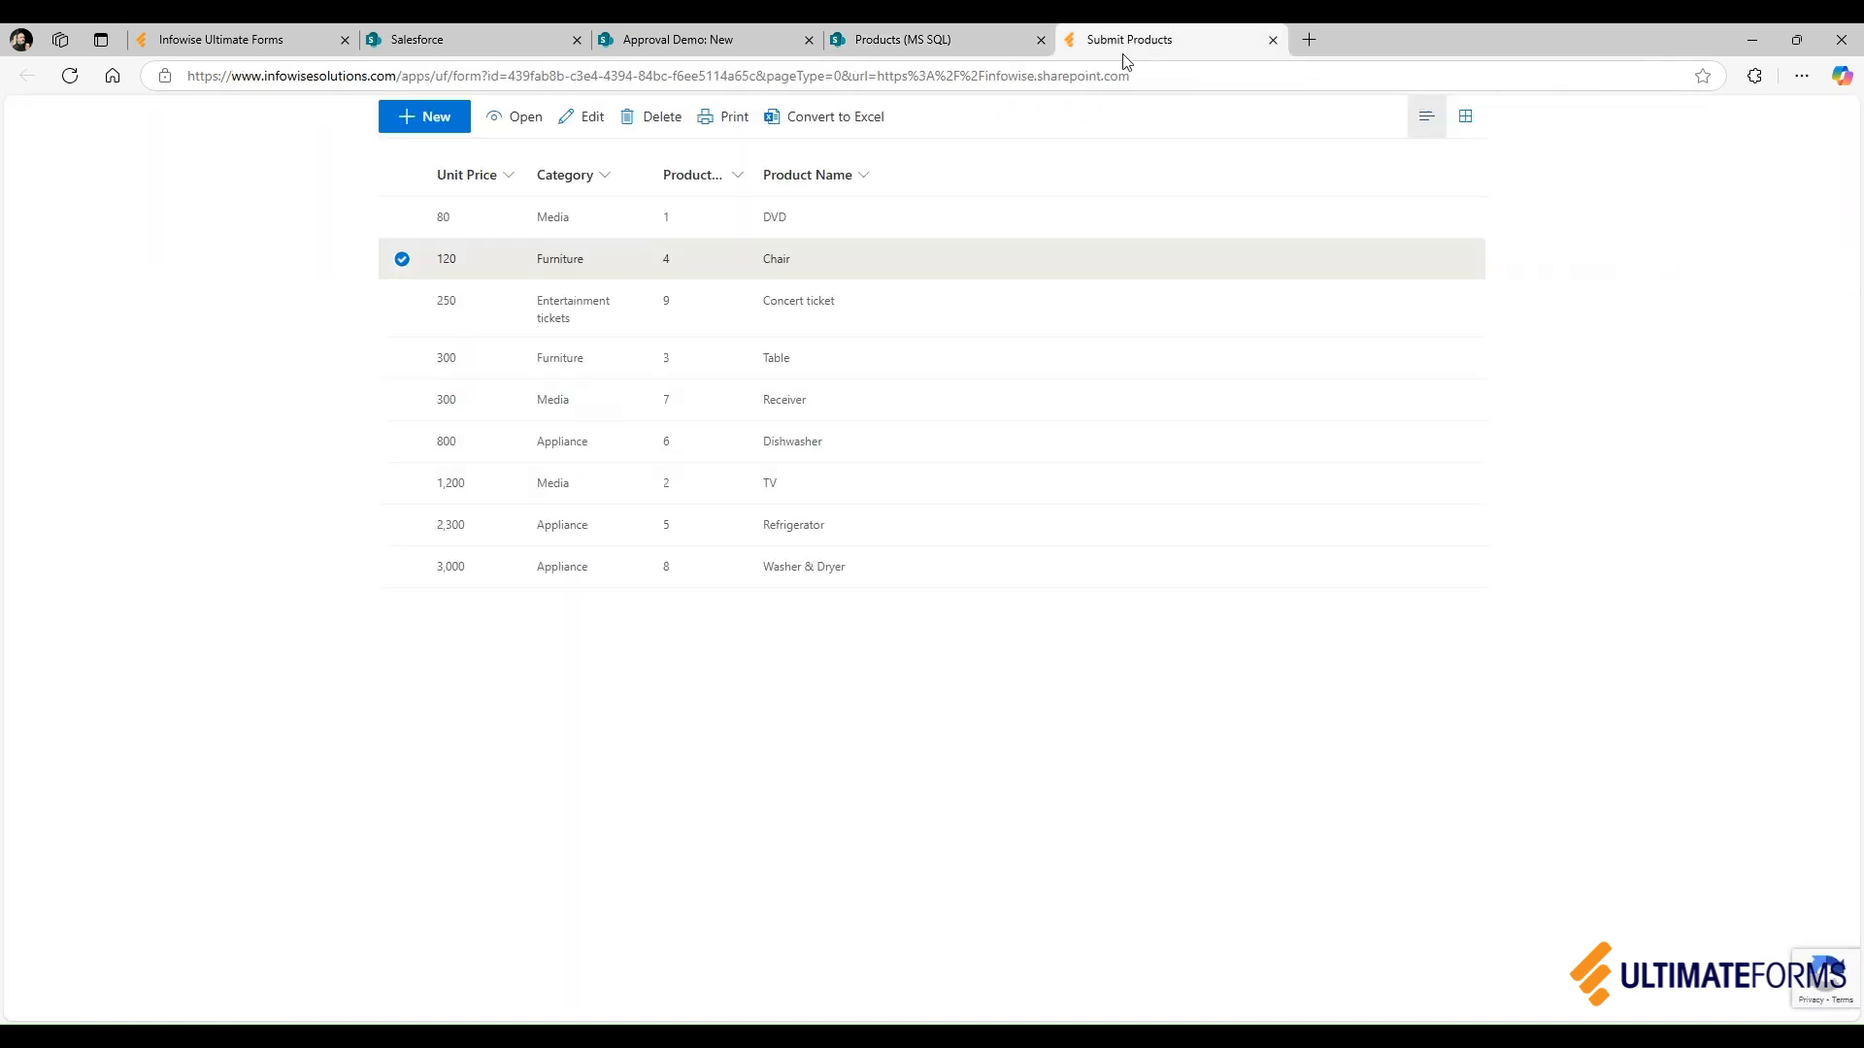
{"action": "mouse_move", "coordinate": [927, 398]}
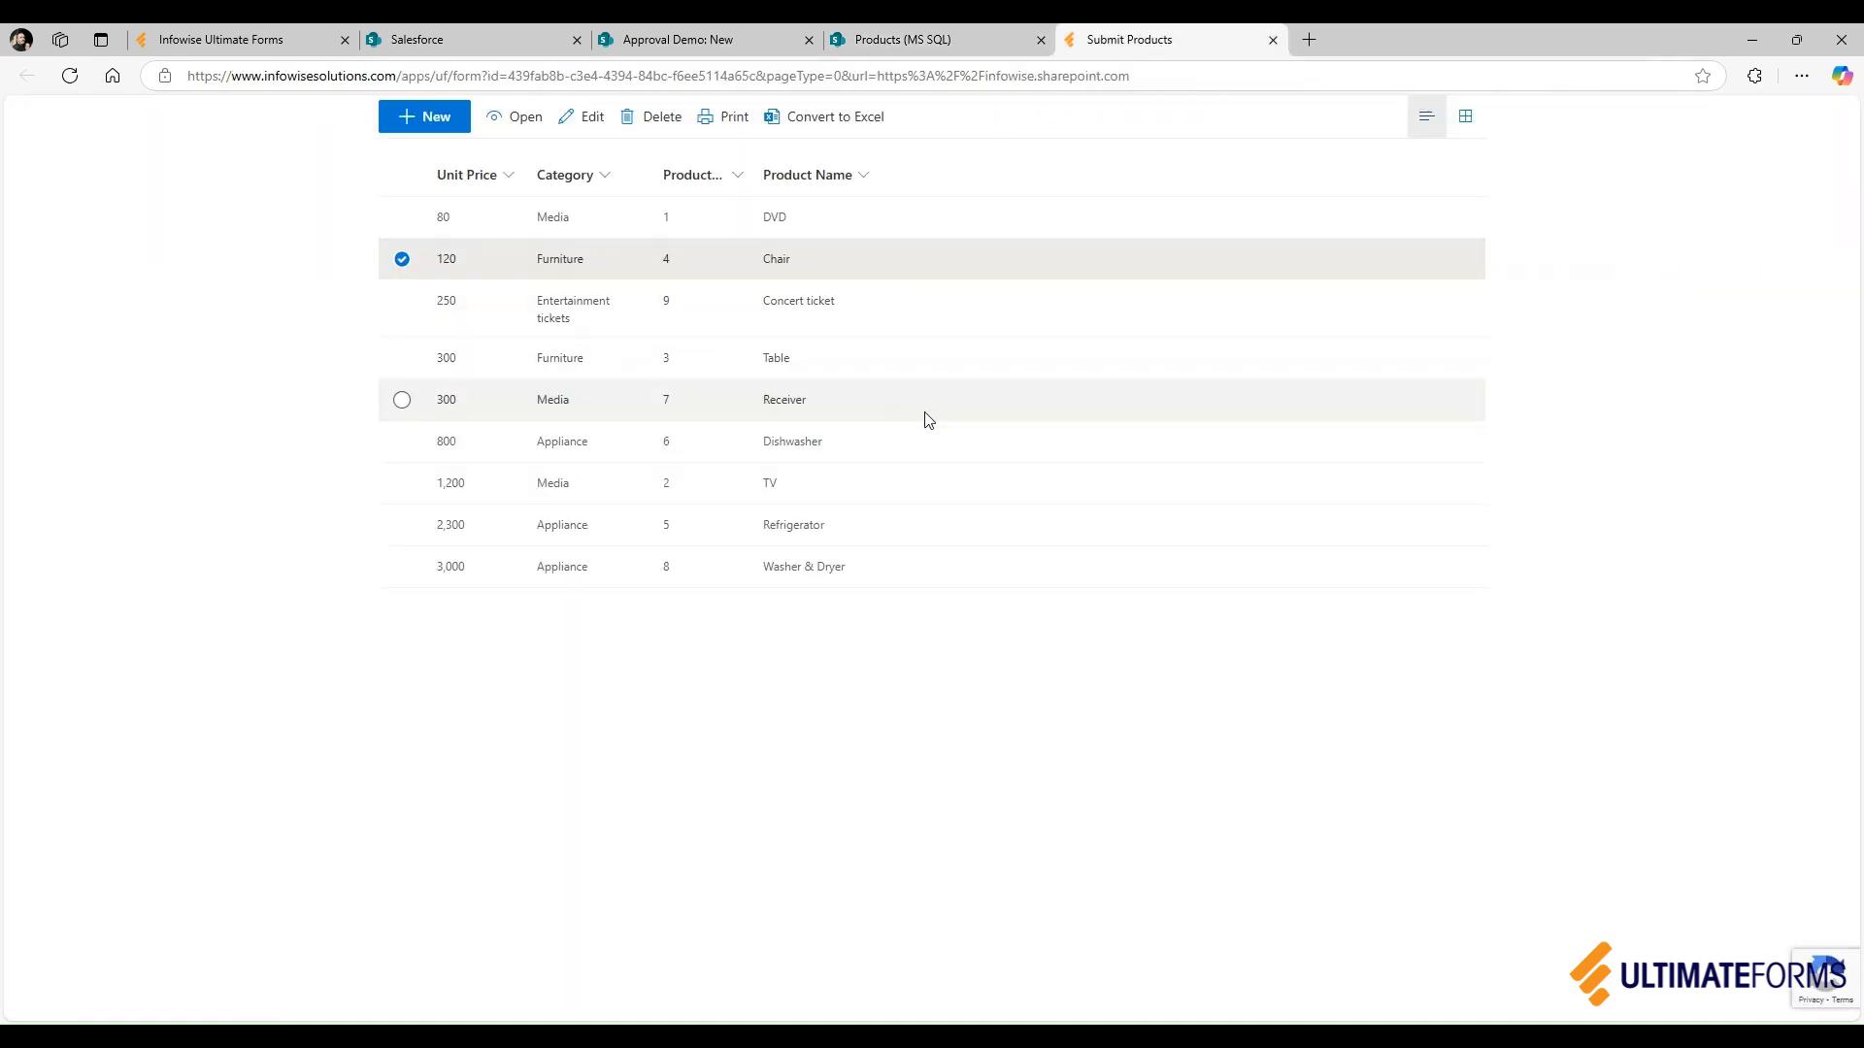